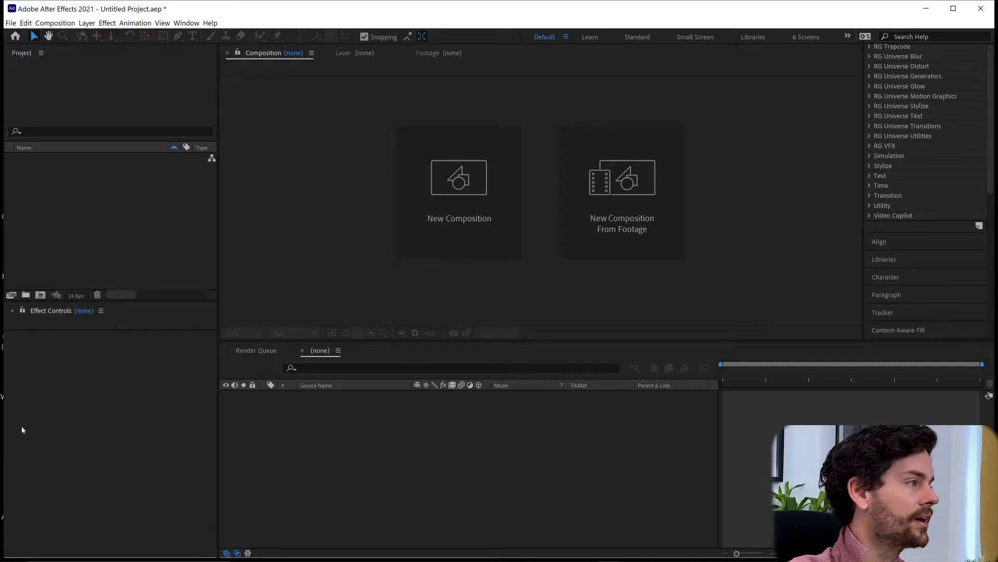
- Create a new MAXON Cinema 4D file in the 01_Test-out Tutorial folder using the existing hologram file name
click(10, 23)
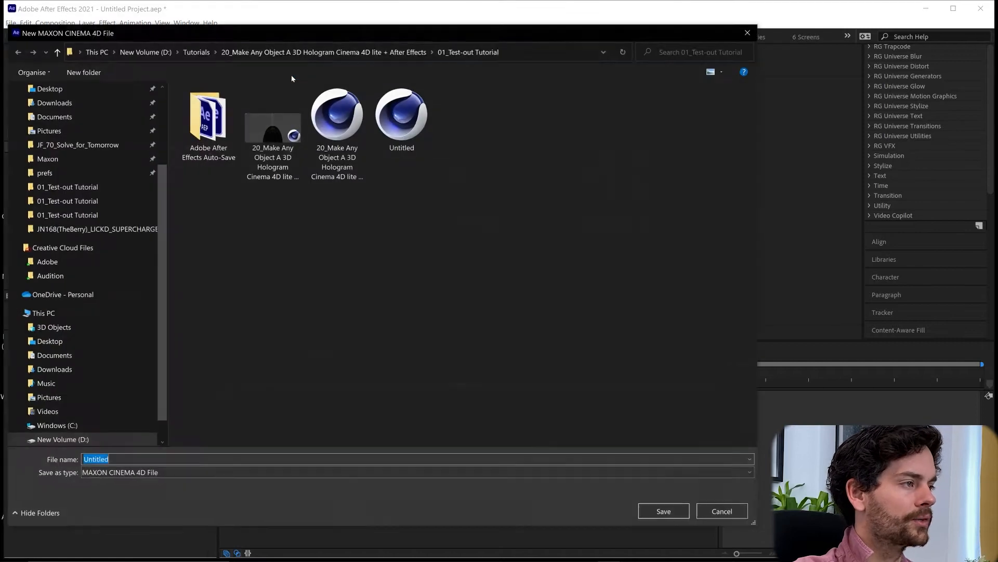
click(337, 115)
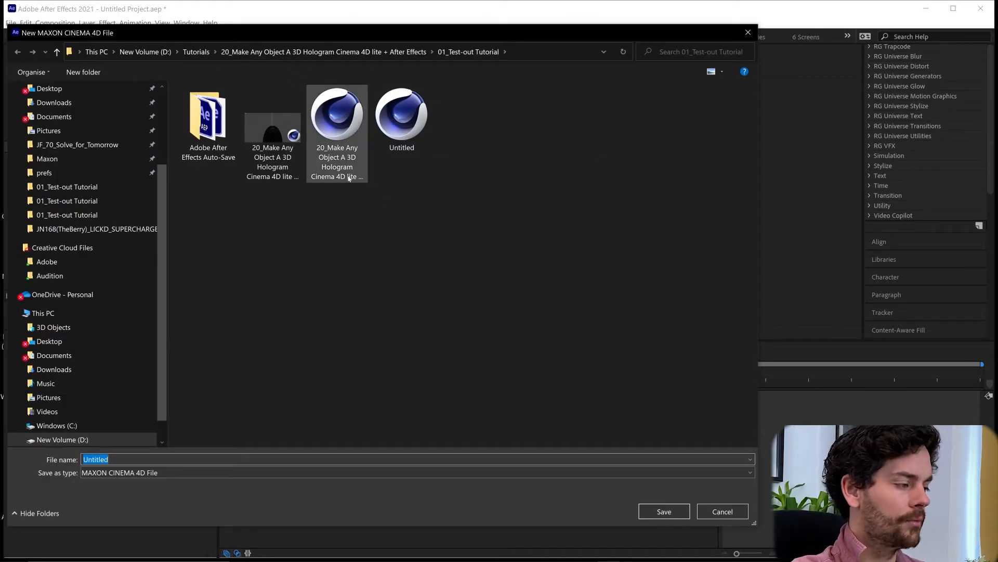
click(662, 511)
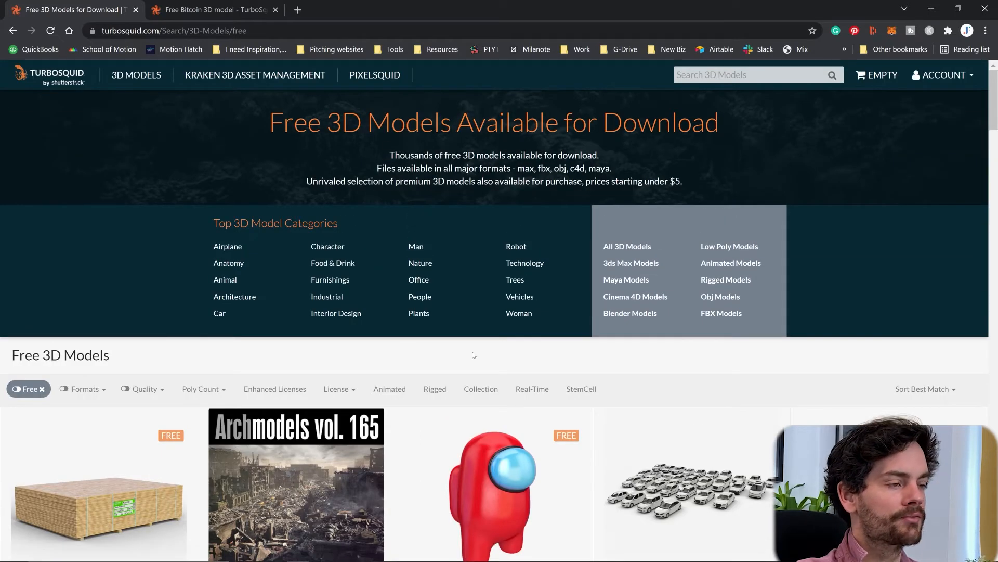
- Return to TurboSquid's free models list and choose the free Bitcoin FBX + OBJ model
scroll(down, 3)
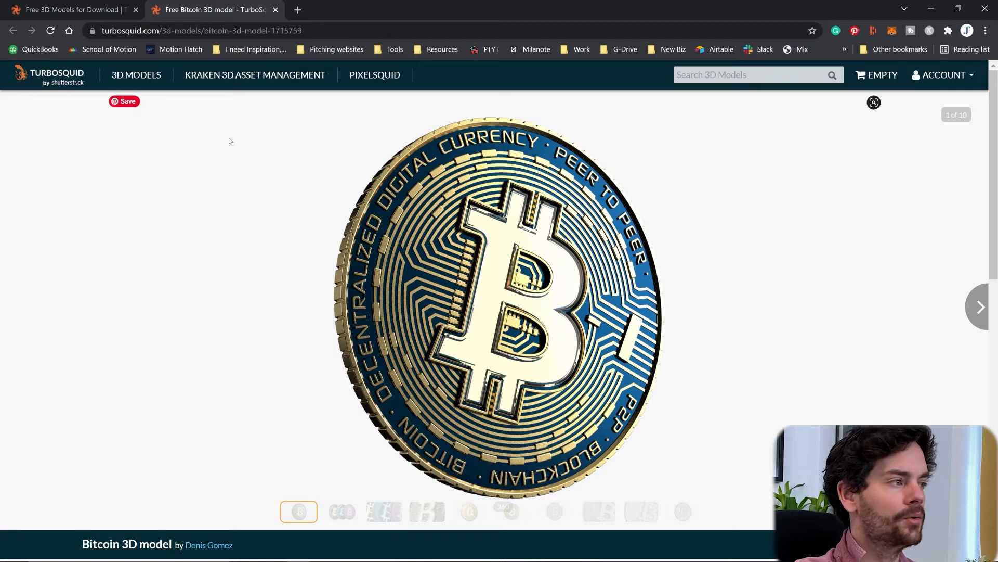
click(70, 9)
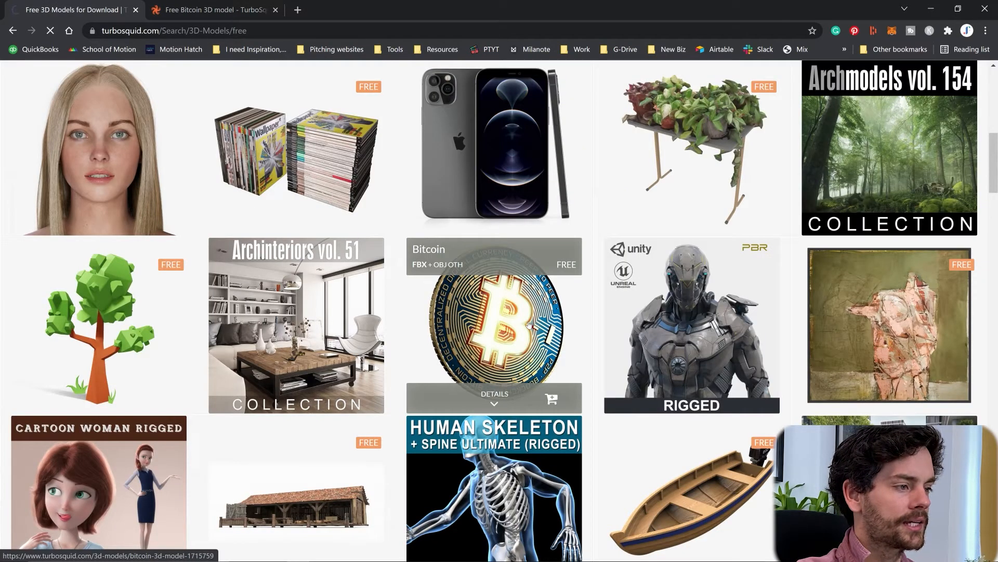
click(494, 324)
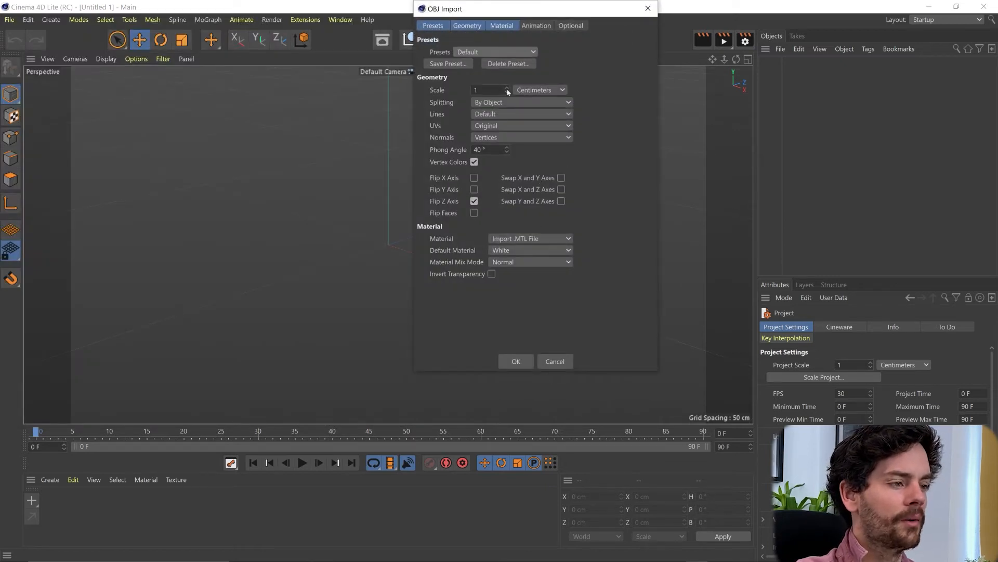
- Confirm the OBJ import settings and orbit around the imported coin
click(514, 361)
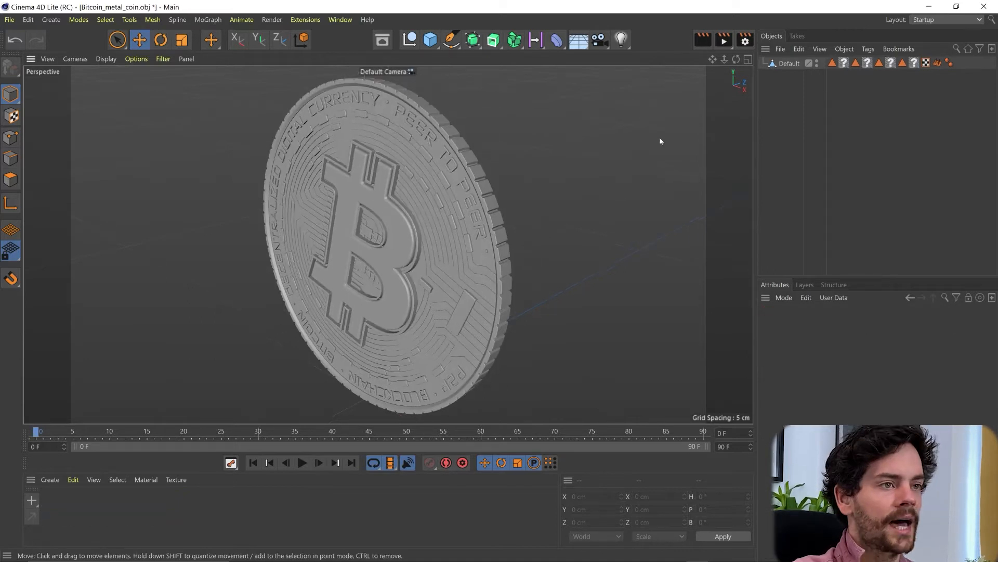
drag(661, 141, 388, 243)
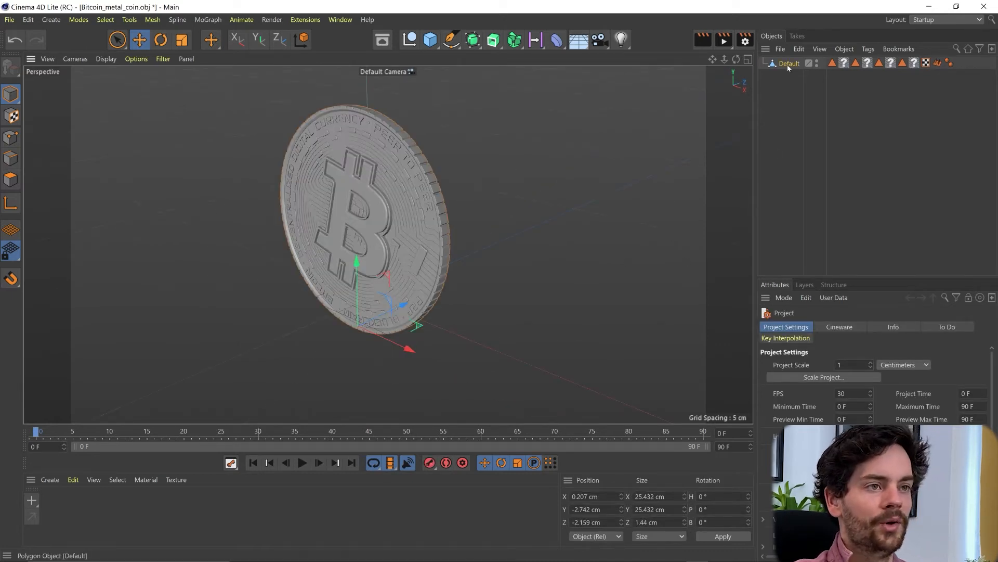
- Select the coin object and switch to the hologram _v3.c4d project
click(790, 63)
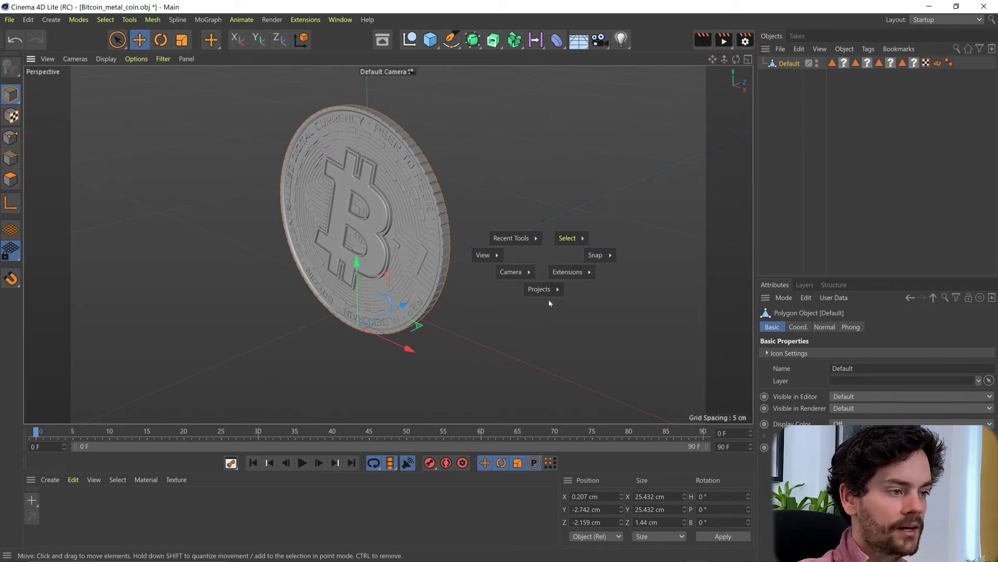
click(540, 288)
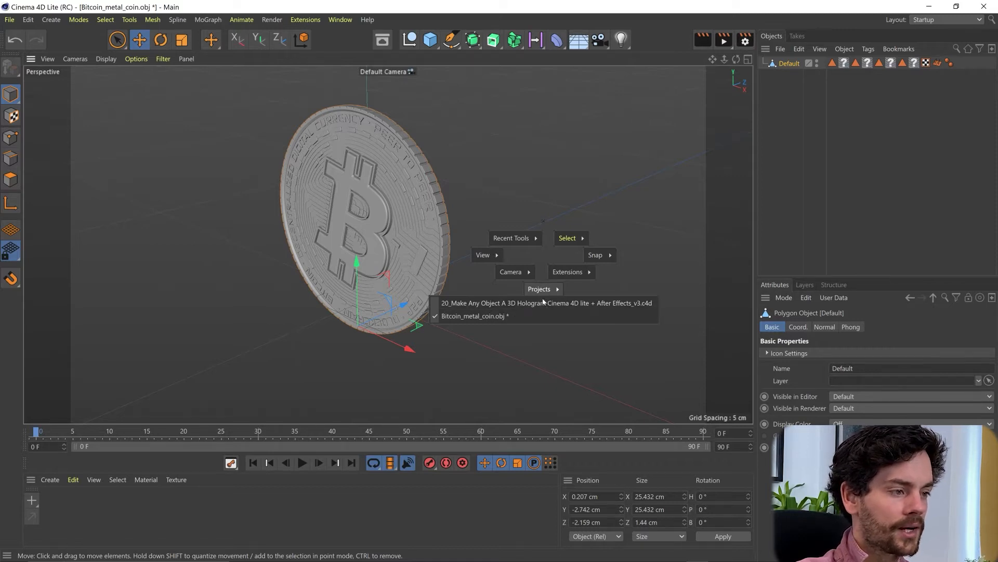
click(498, 302)
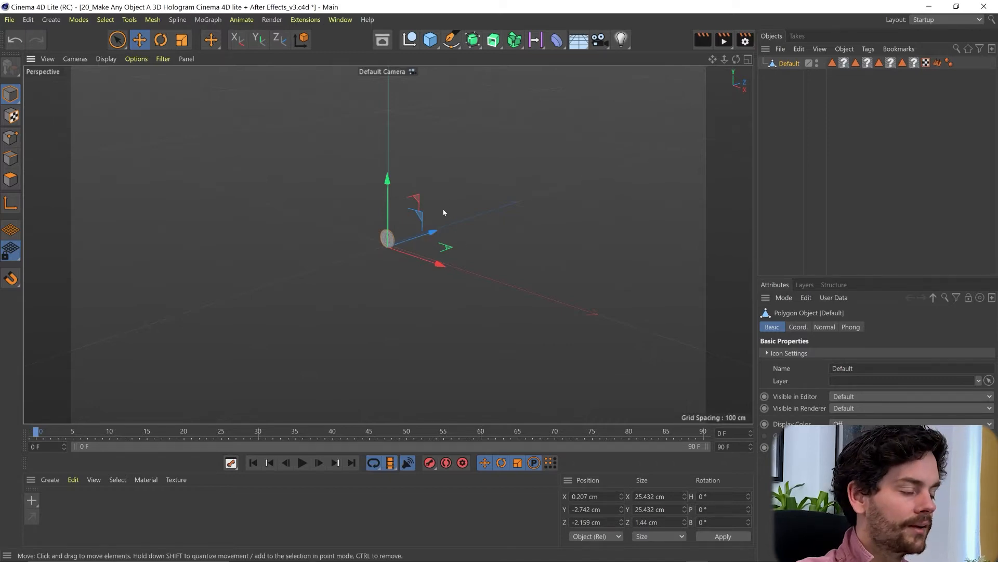
mouse_move(437, 219)
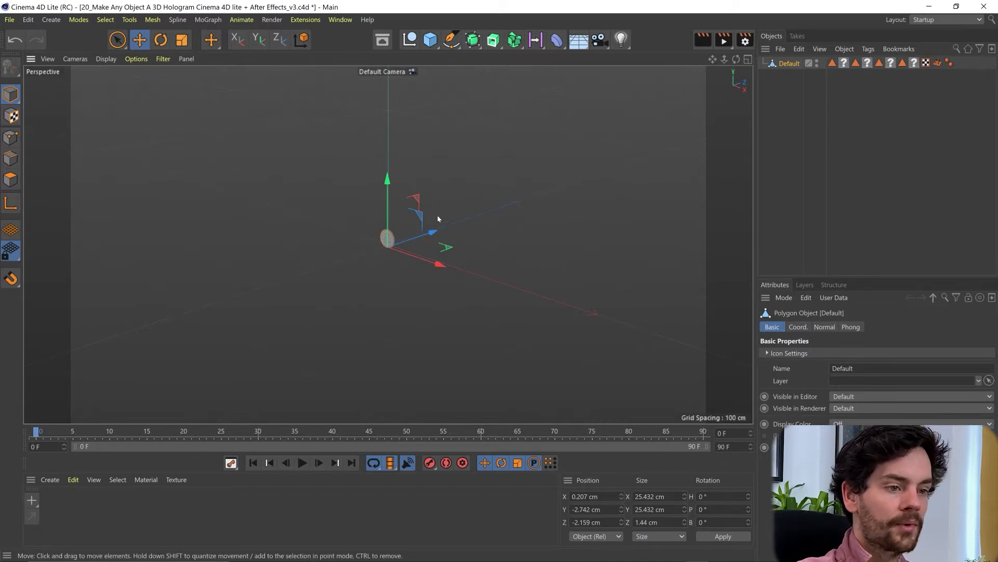
- Scale the pasted coin up past 300% with the Scale tool
click(181, 41)
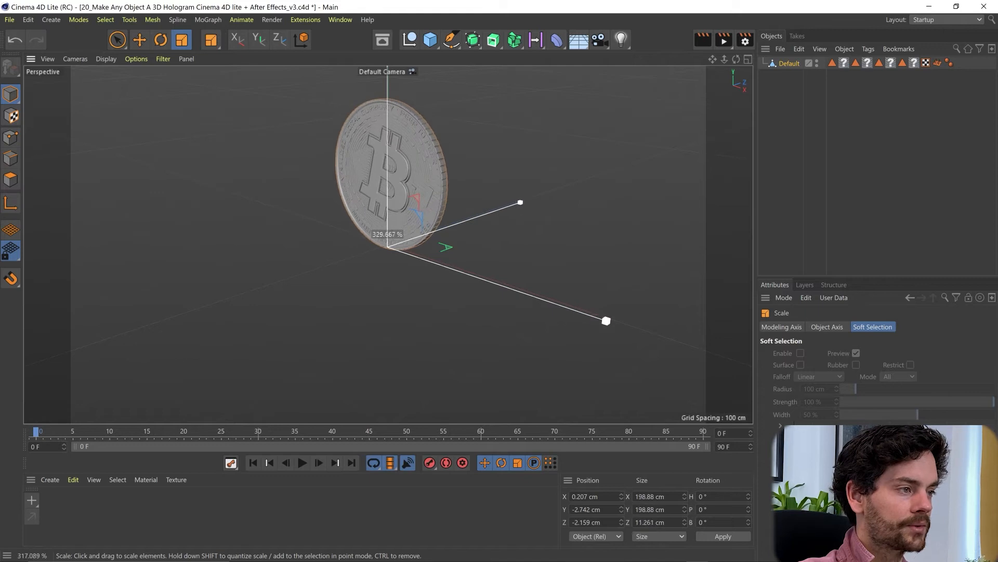
click(138, 39)
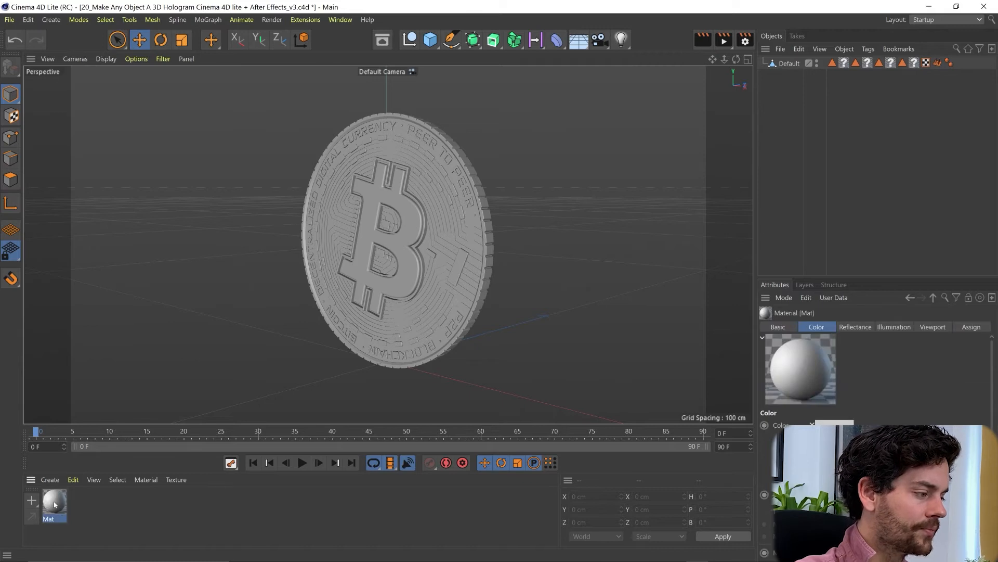
- Set the new material's hue and saturation to a bright blue in the Material Editor
double_click(53, 502)
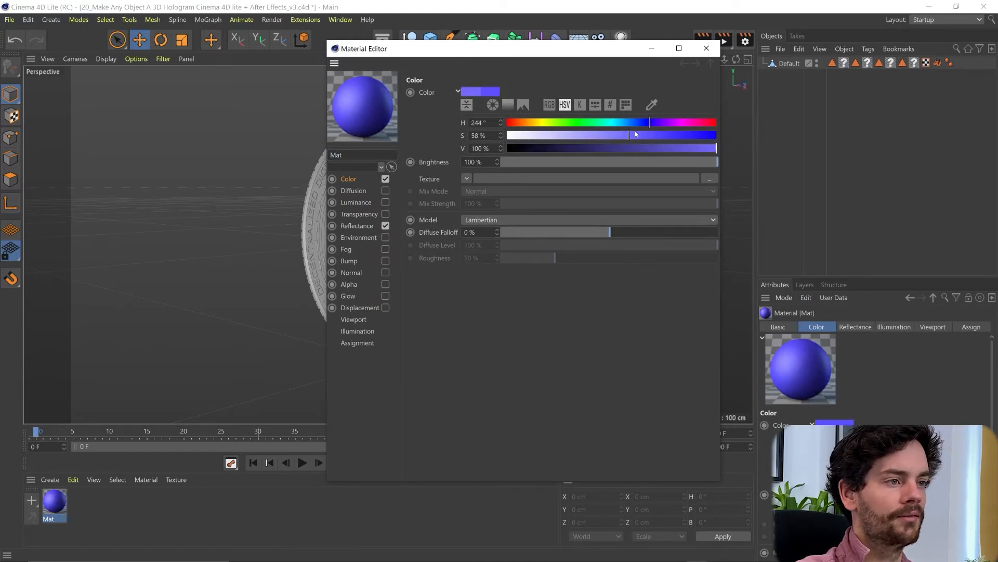
drag(627, 135, 643, 136)
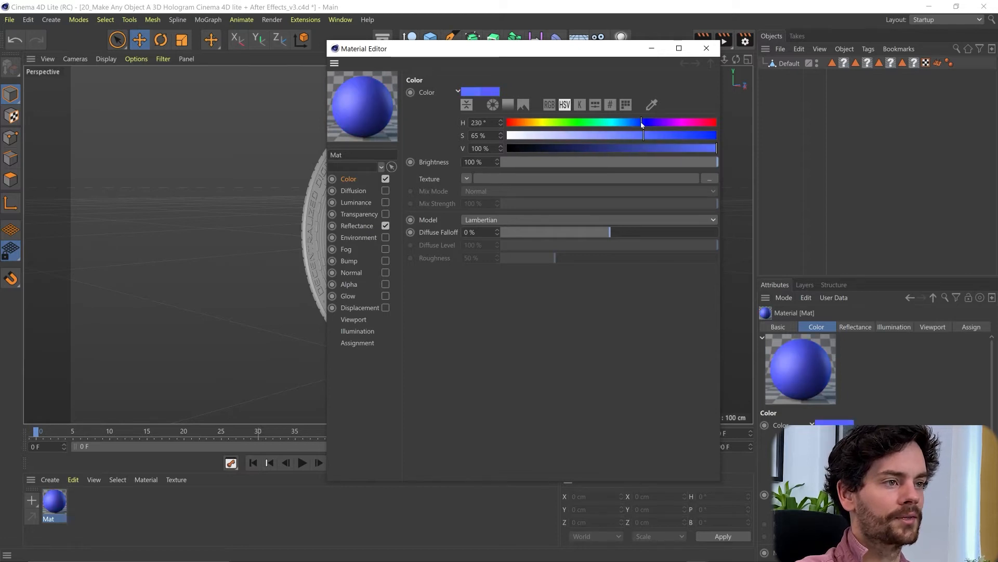
drag(641, 123, 643, 123)
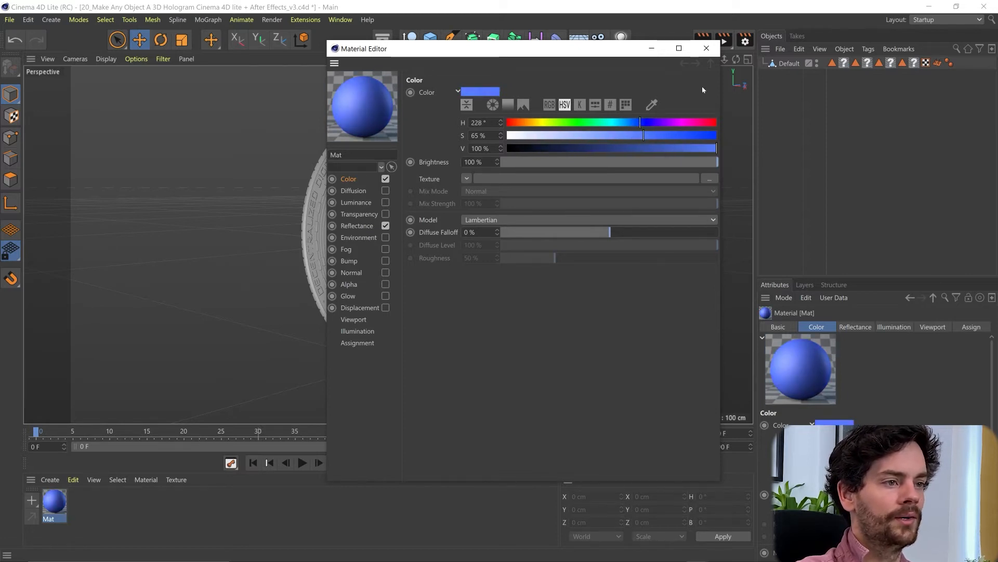
click(705, 49)
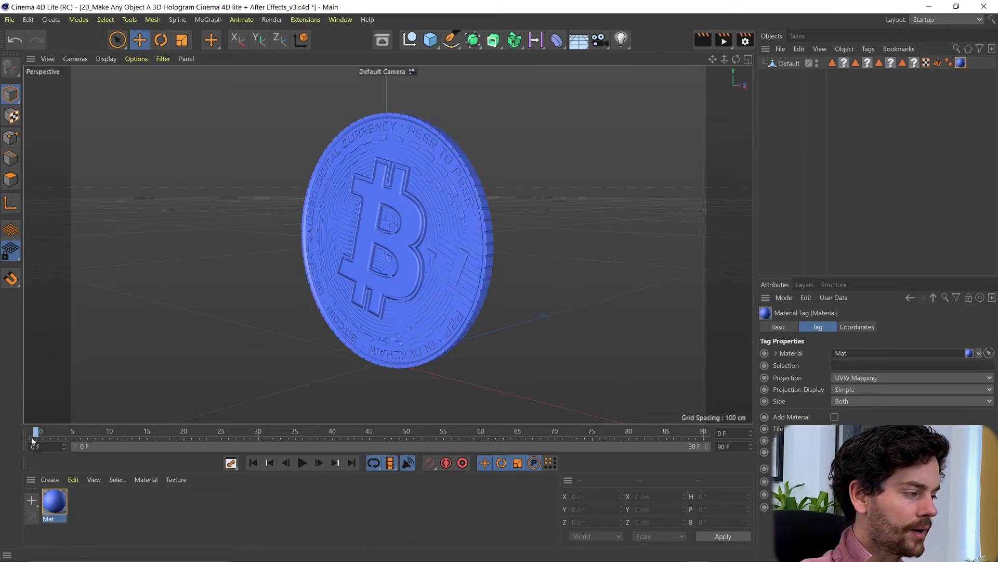
- Keyframe the coin's R.H heading rotation from 0 to 360 across the timeline
click(790, 63)
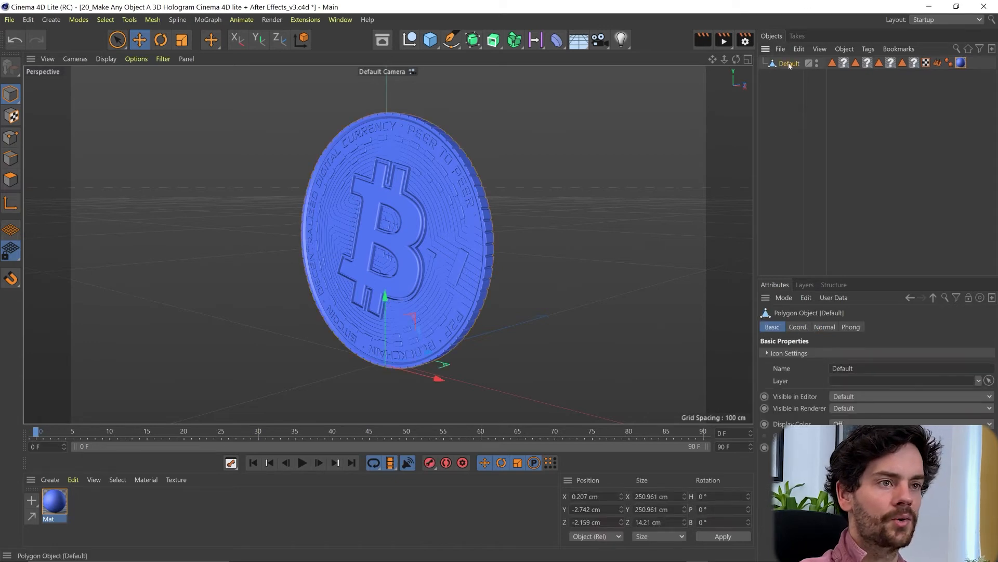
click(798, 326)
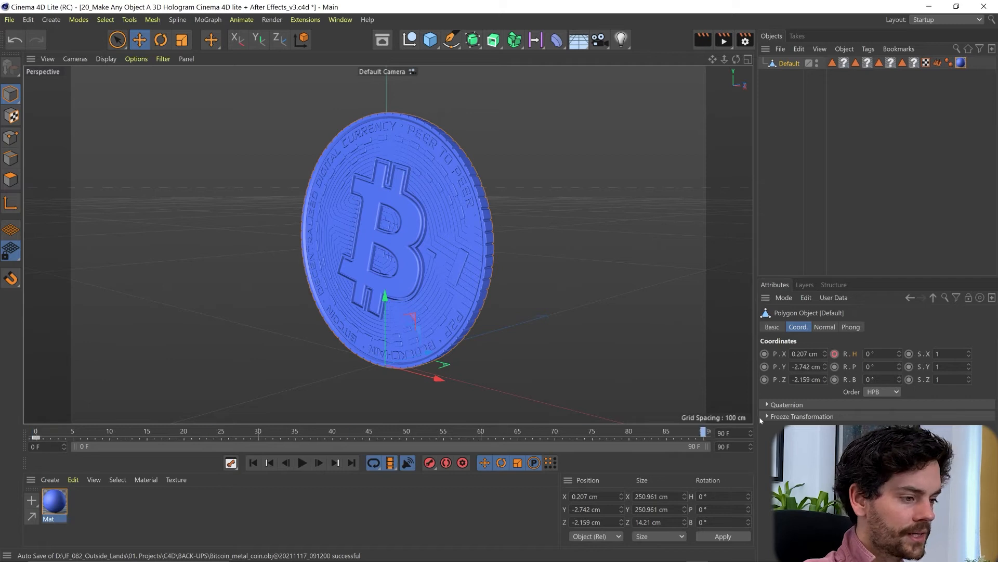
click(881, 354)
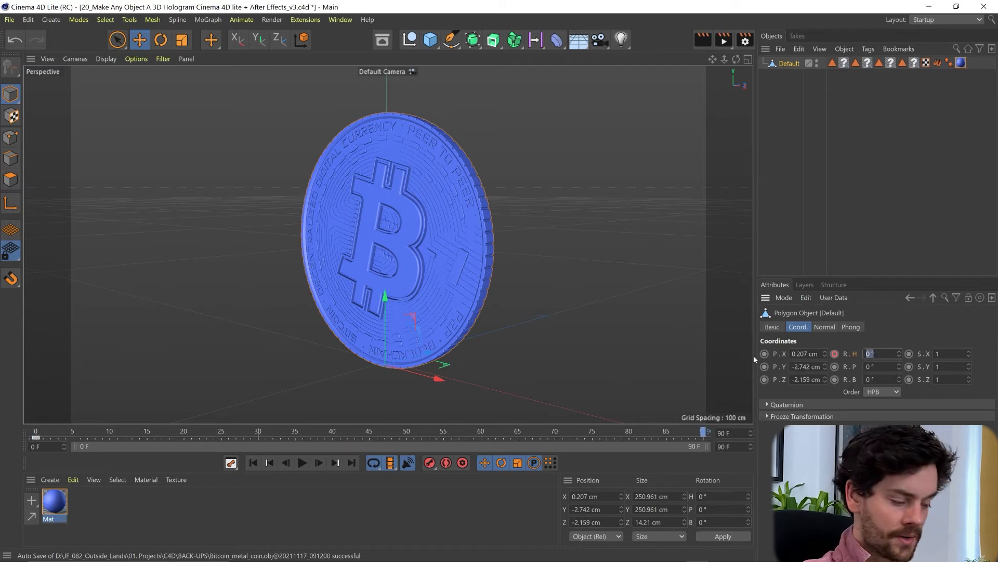
text(360)
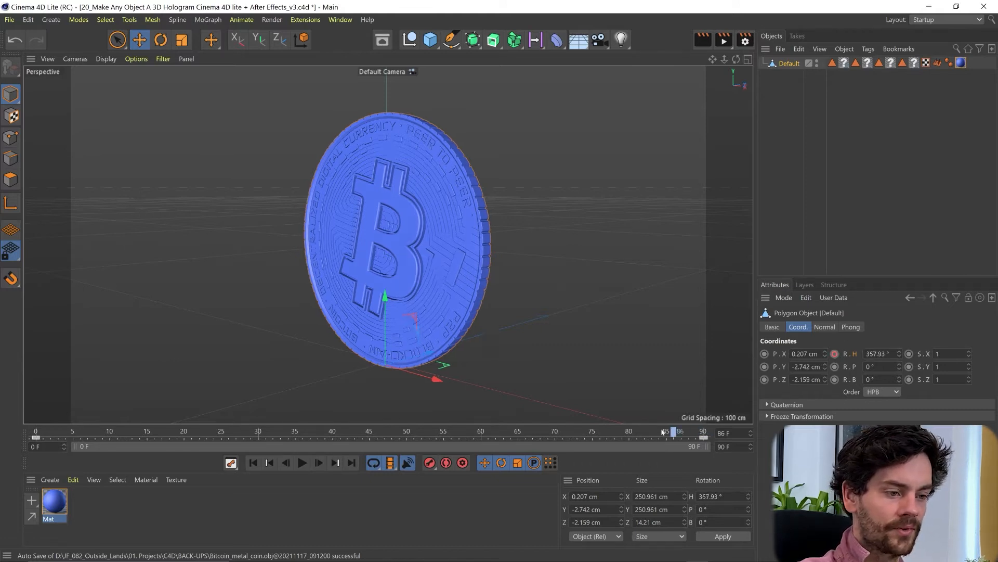
- Play back the spin animation to check the full turn
click(302, 463)
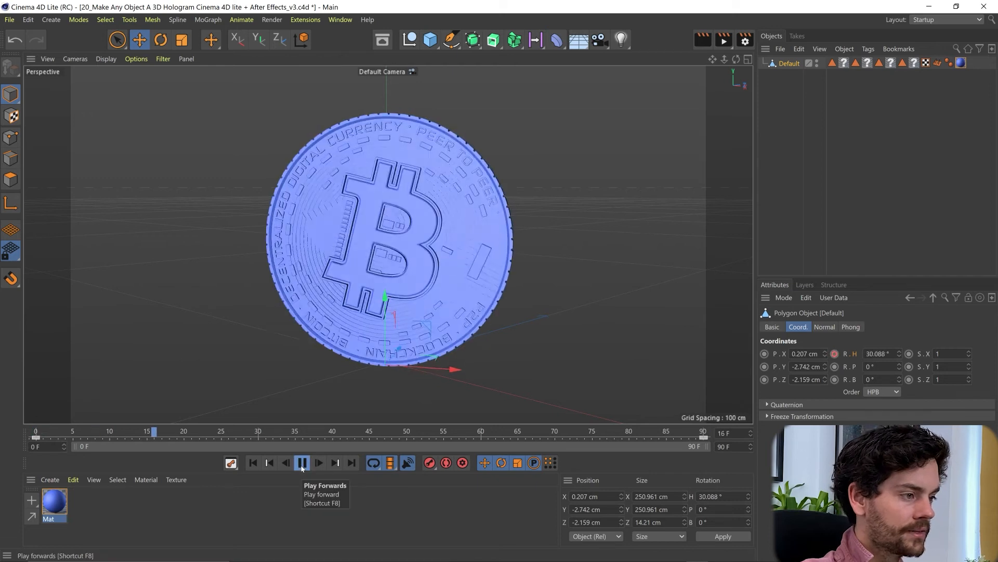
click(302, 463)
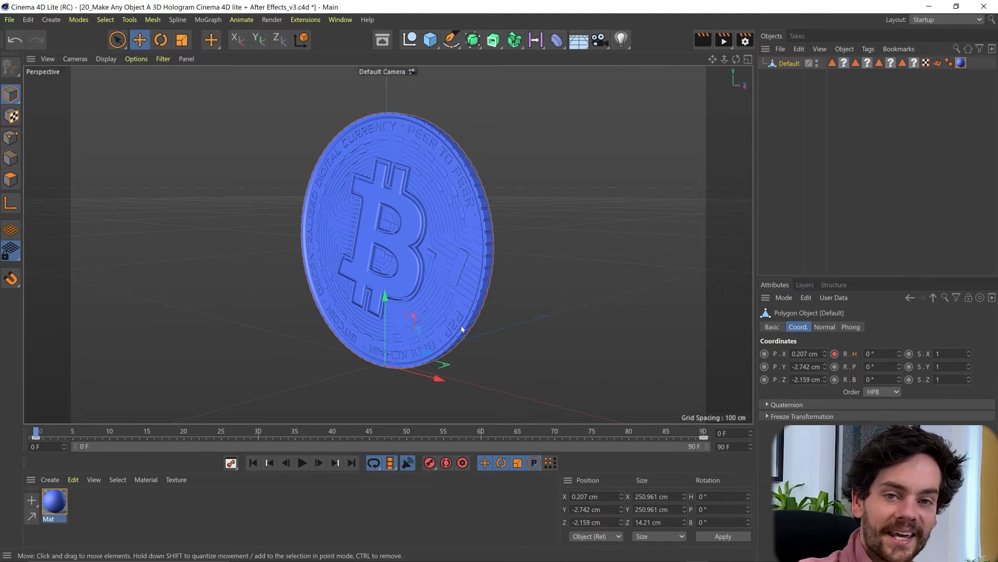
mouse_move(584, 350)
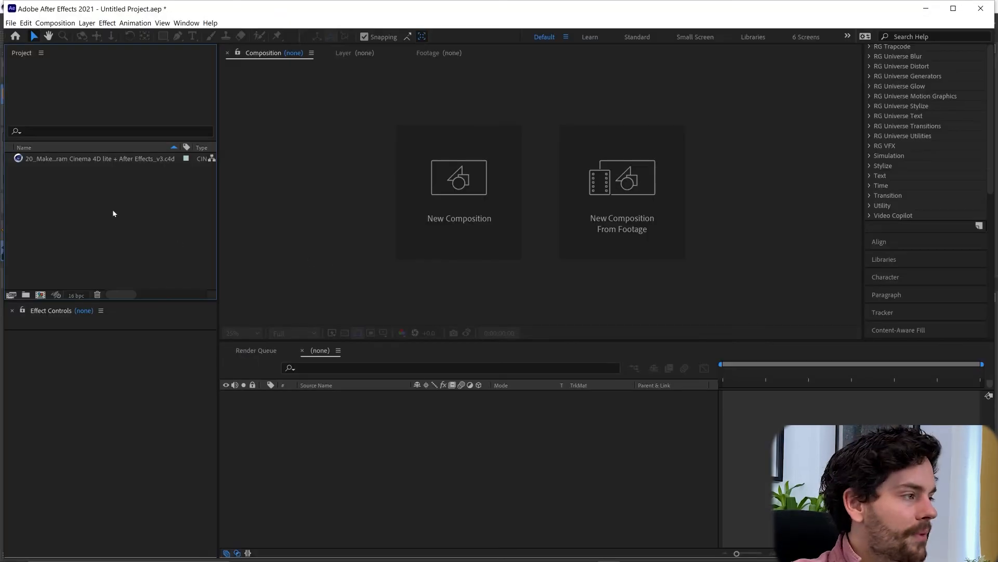
- Preview the imported hologram .c4d item in the Project panel and bring it into a composition
click(98, 159)
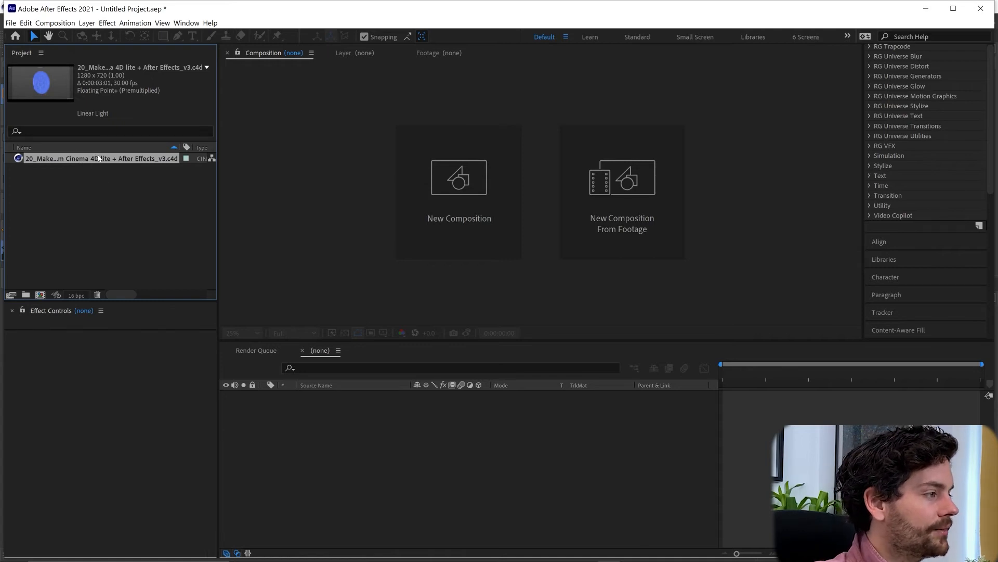
double_click(100, 158)
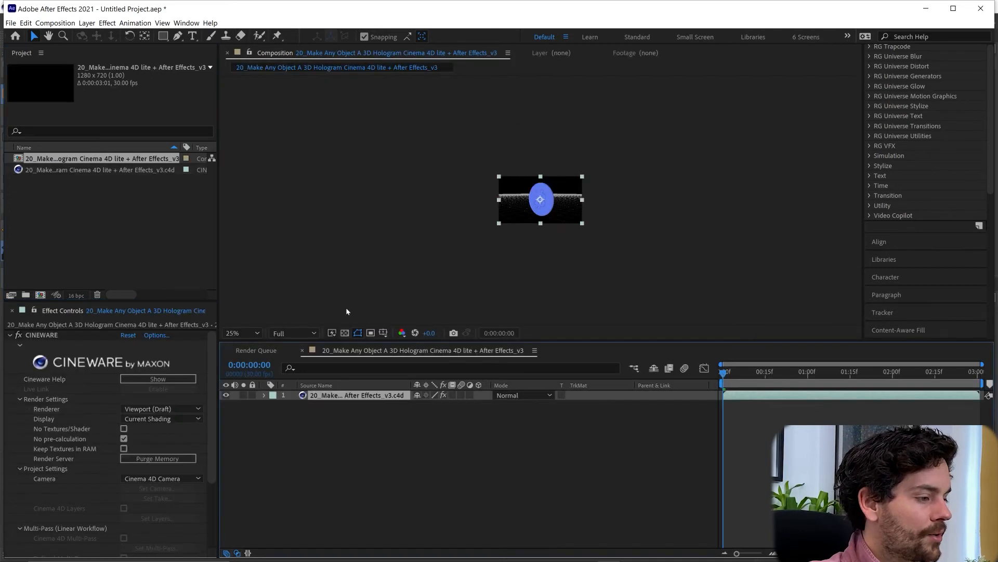
- View the comp at 100% and set the Cineware renderer to Current (Draft)
click(240, 333)
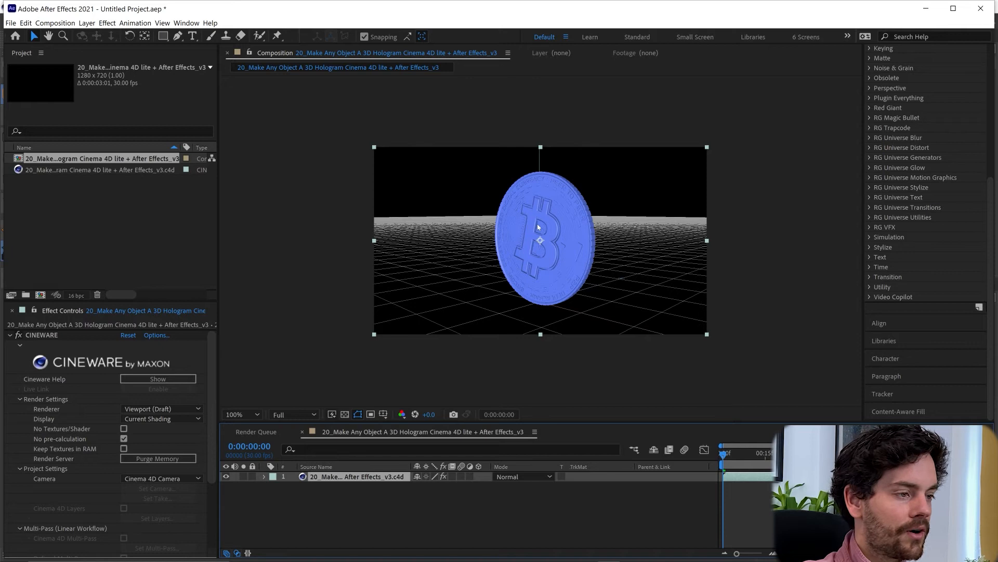
click(161, 408)
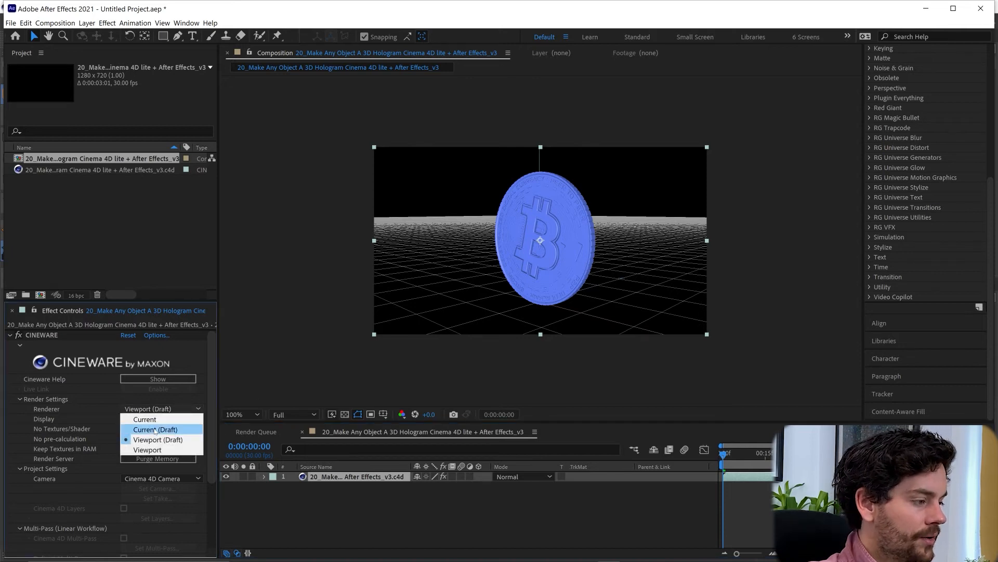
click(144, 419)
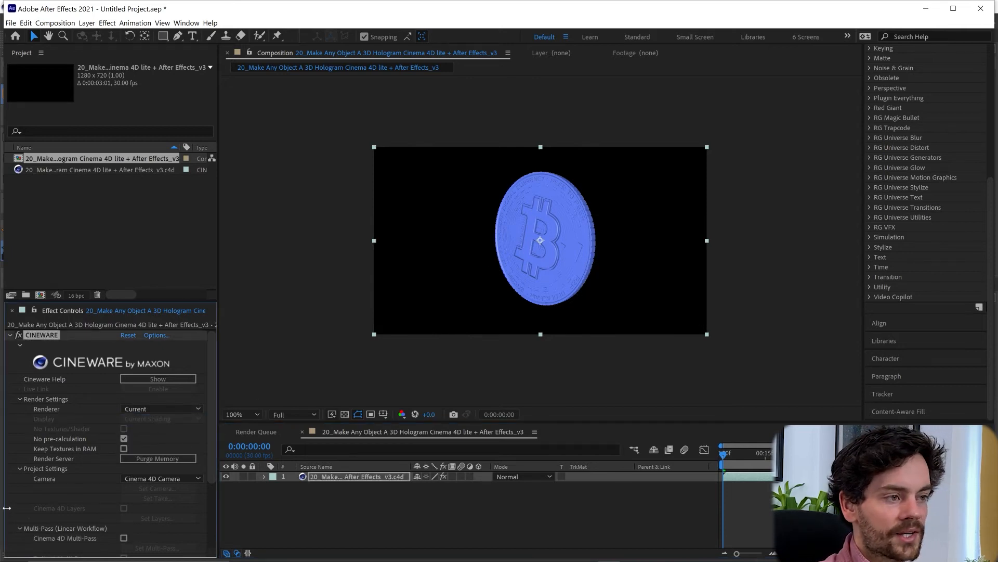
click(161, 408)
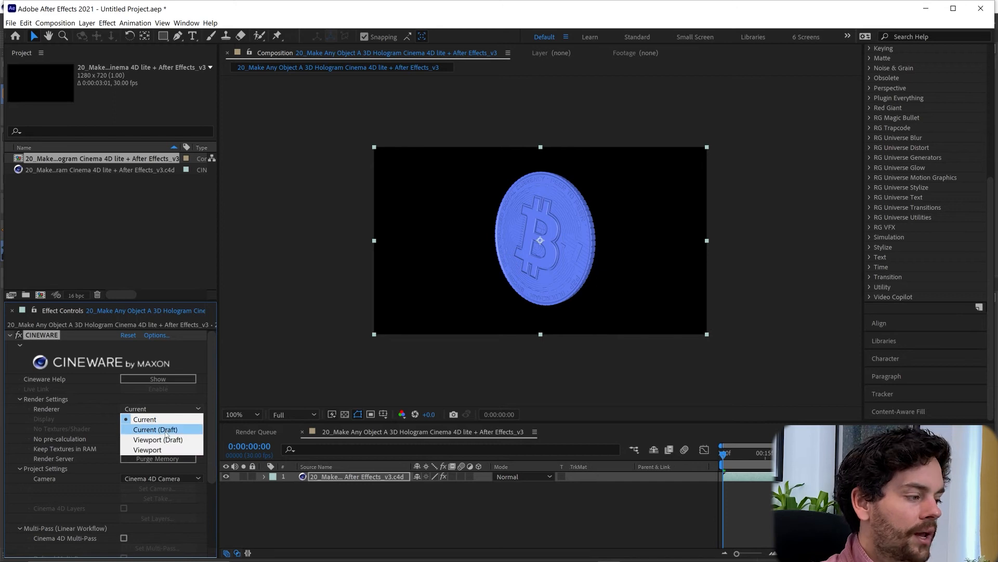
click(154, 429)
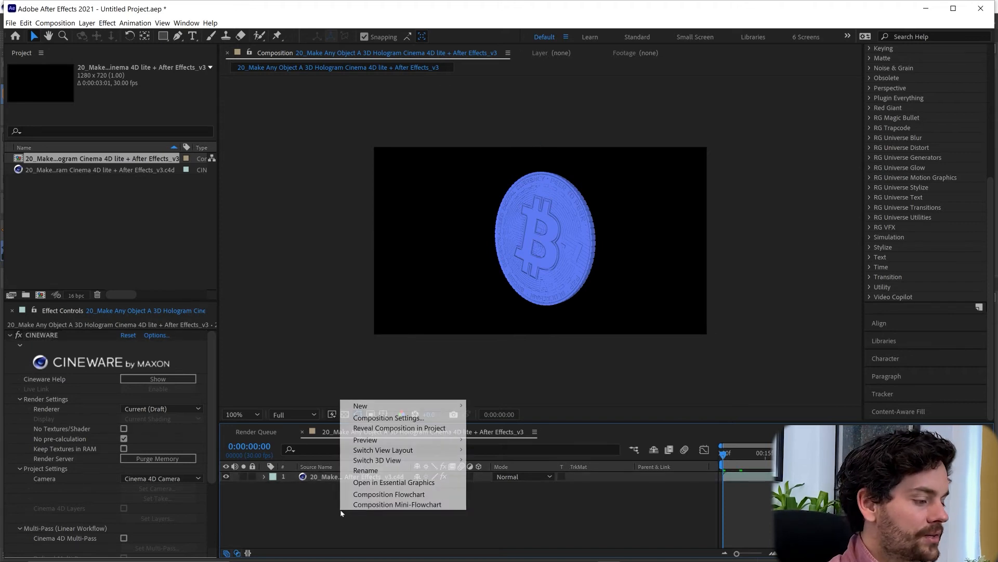
mouse_move(360, 406)
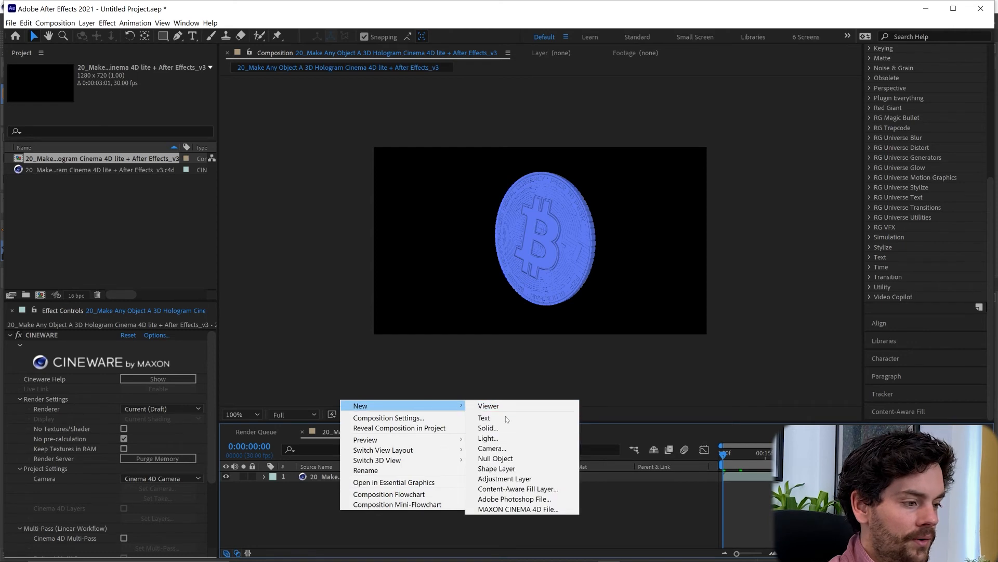
- Add a comp-sized blue solid layer above the Cinema 4D layer
click(487, 428)
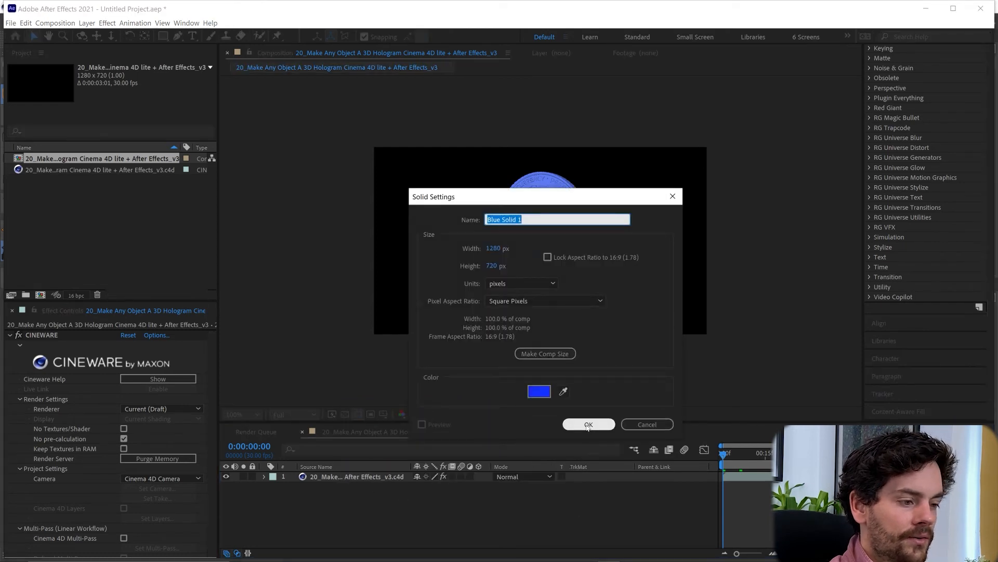
click(587, 424)
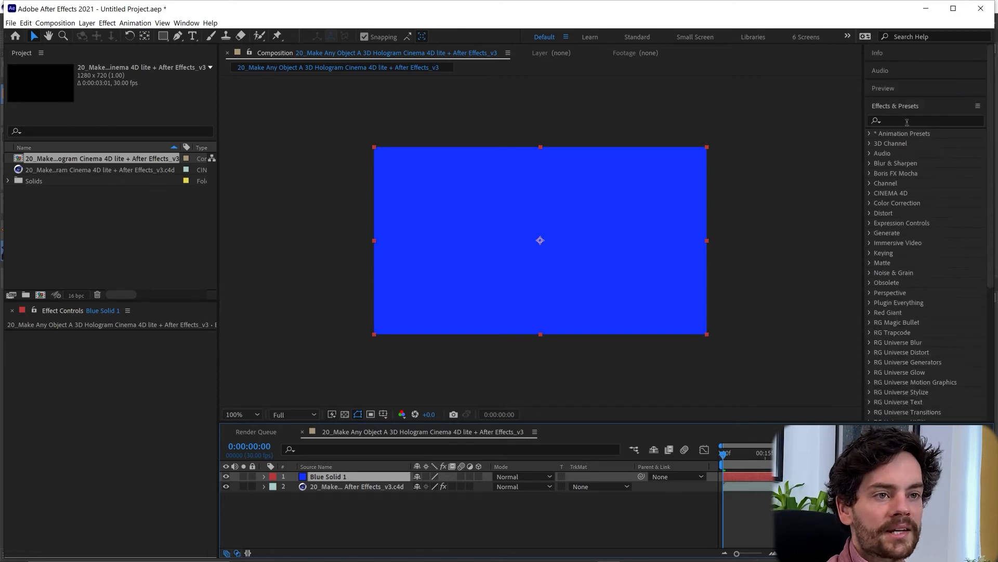
- Apply Fractal Noise to the blue solid with Block noise type and contrast 235
text(fra)
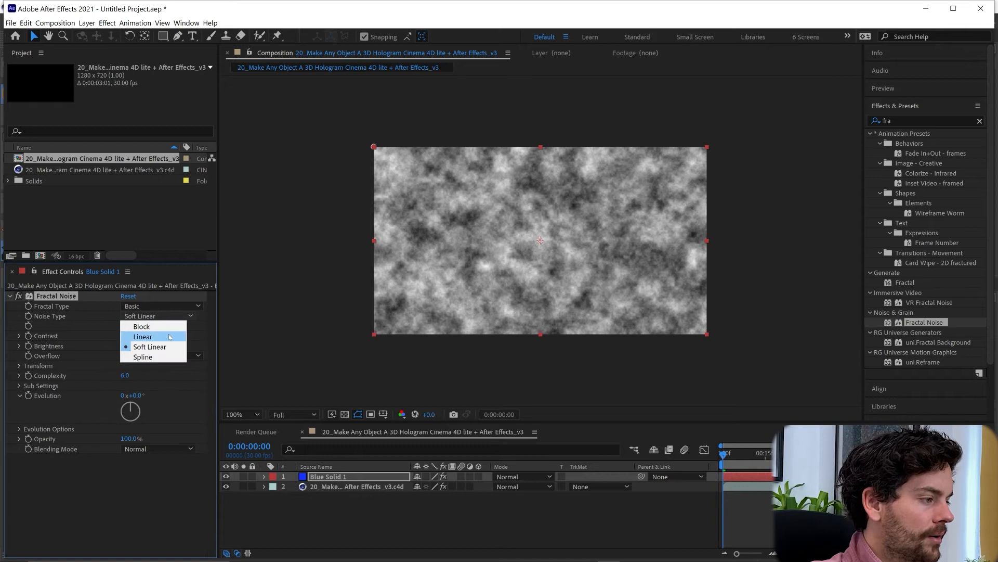
click(141, 325)
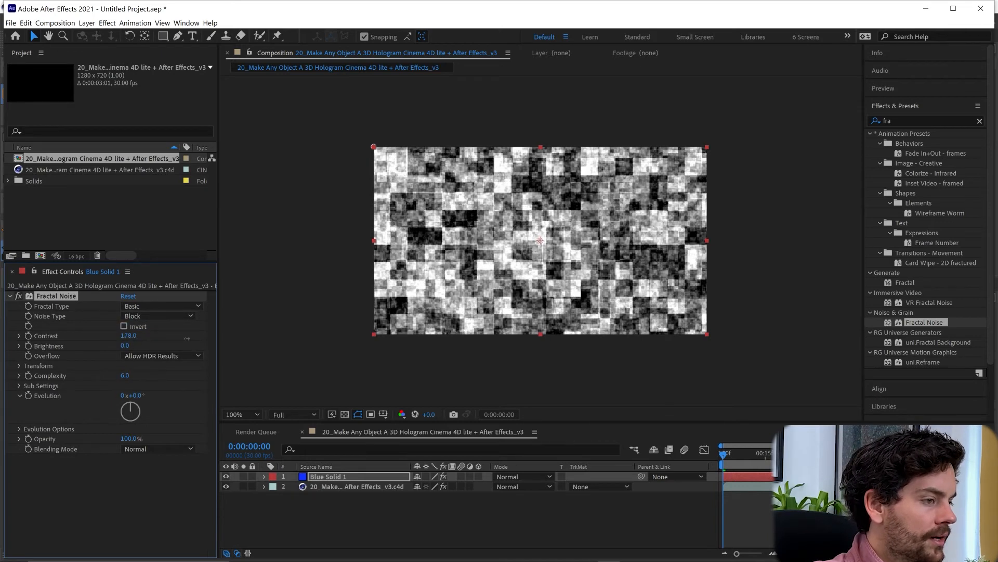
click(125, 336)
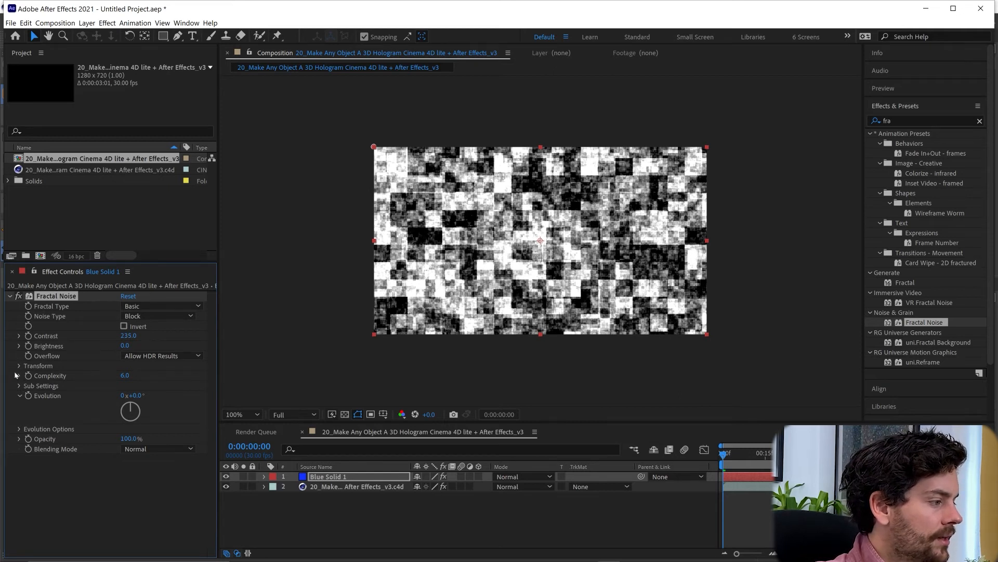
- Uncheck Uniform Scaling and stretch the noise width into wide horizontal blocks
click(19, 365)
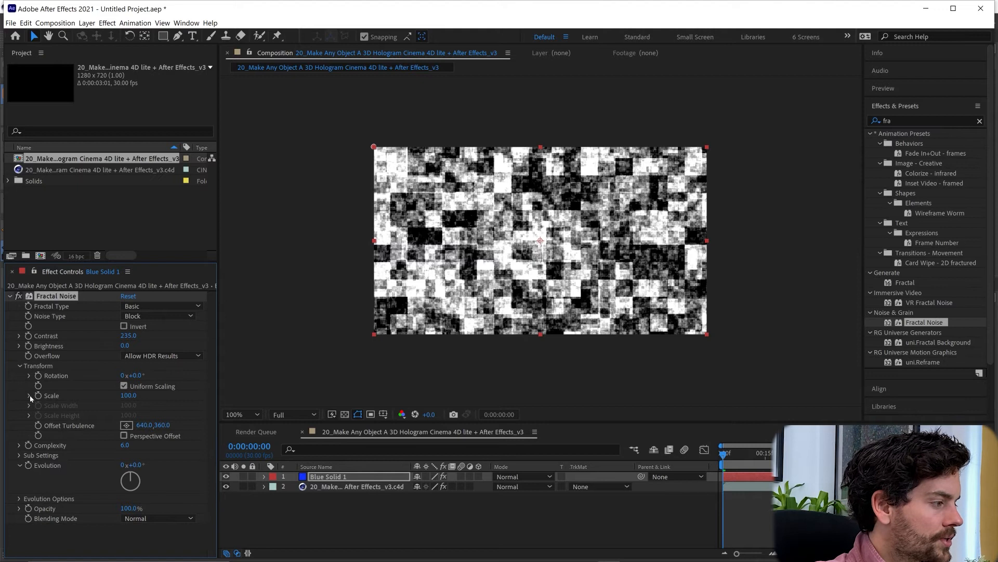
click(124, 385)
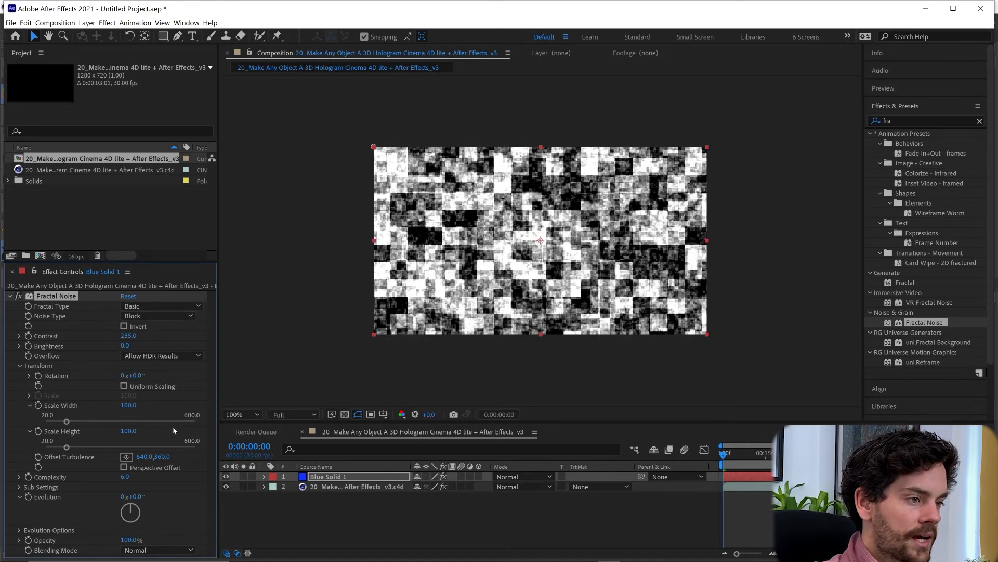
drag(67, 422, 196, 421)
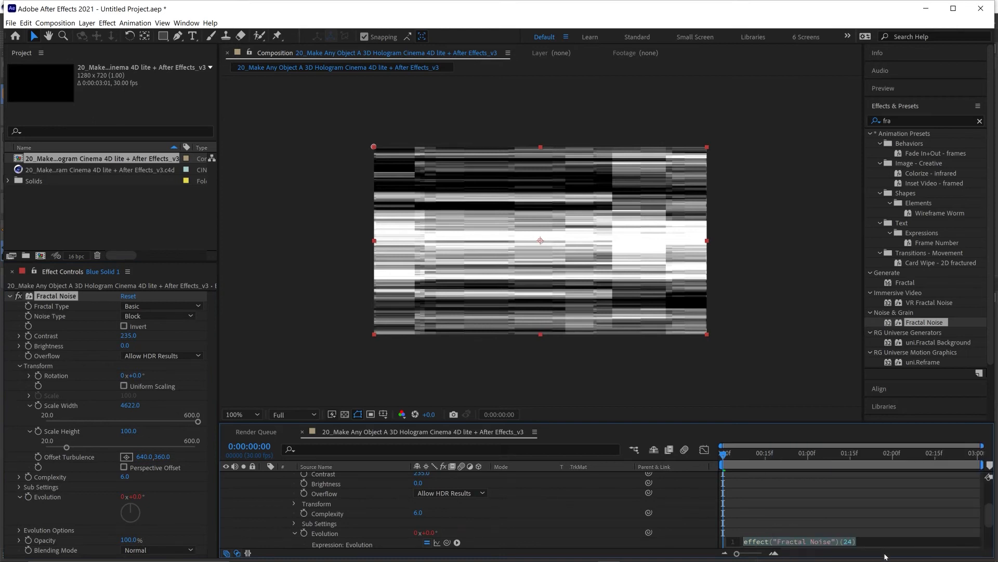
- Animate the noise Evolution with a time expression
text(Ti)
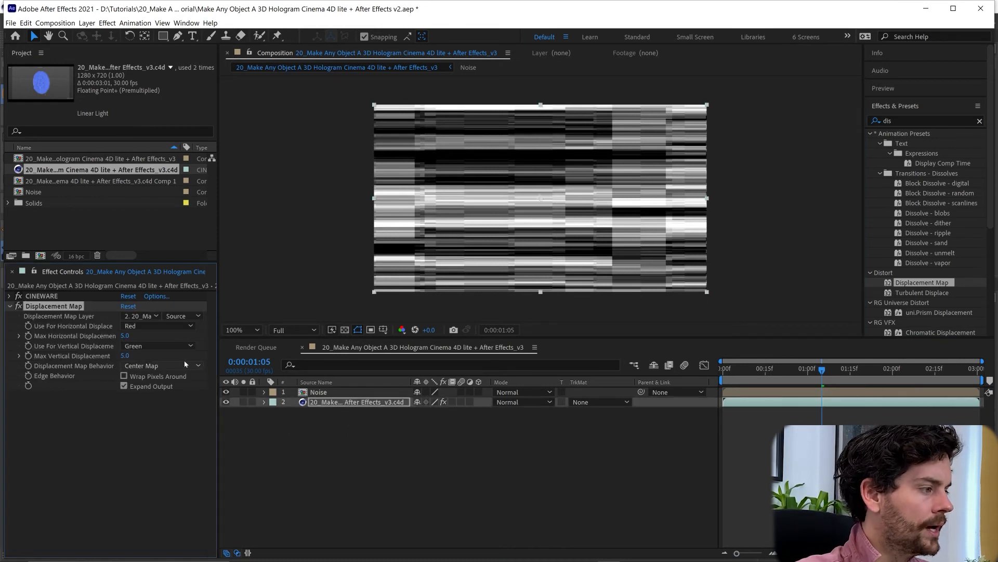
- Drive the coin's Displacement Map from the Noise layer, then collapse its effect settings
click(140, 316)
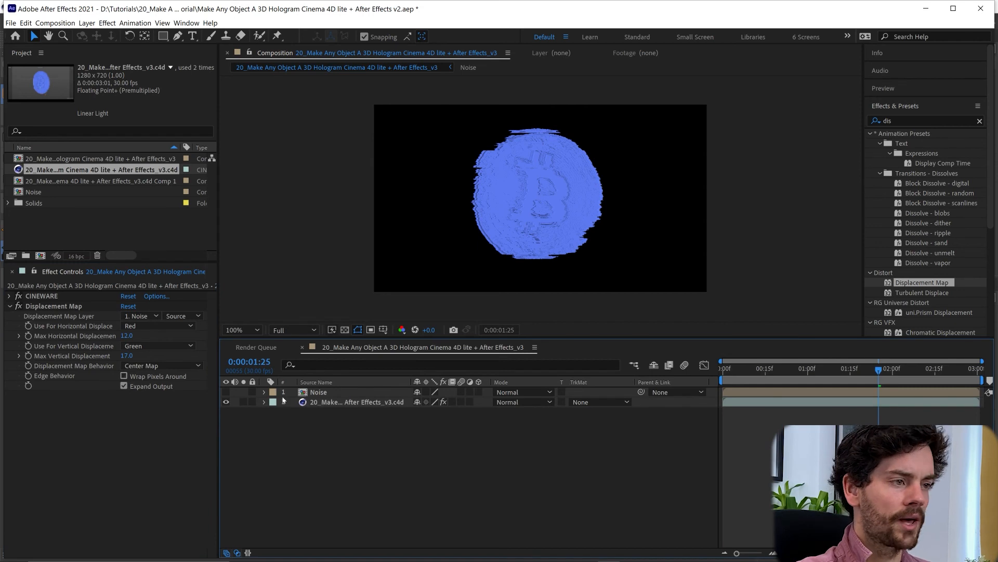
click(11, 305)
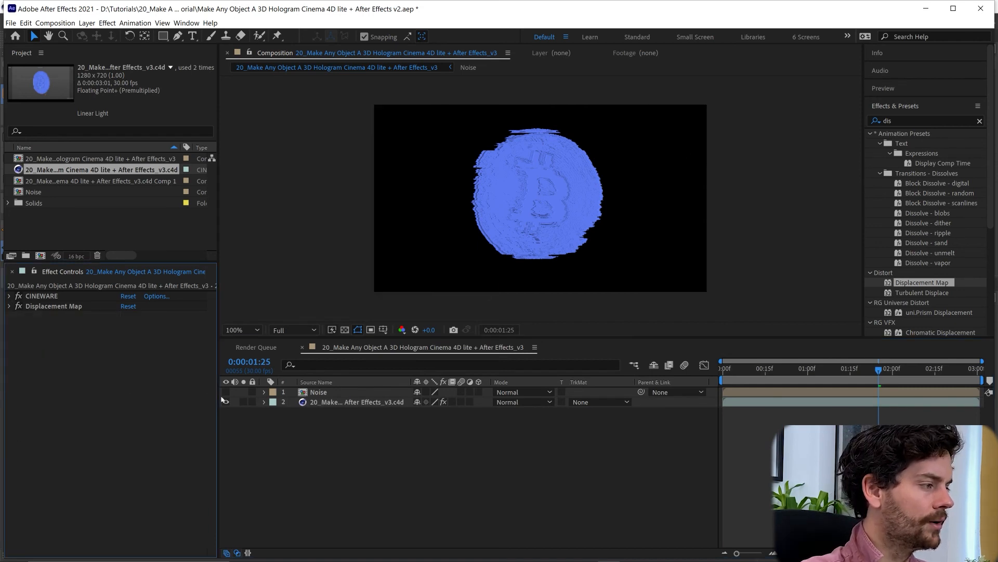
- Add Glow to the coin and lower its threshold to about 47%
text(glow)
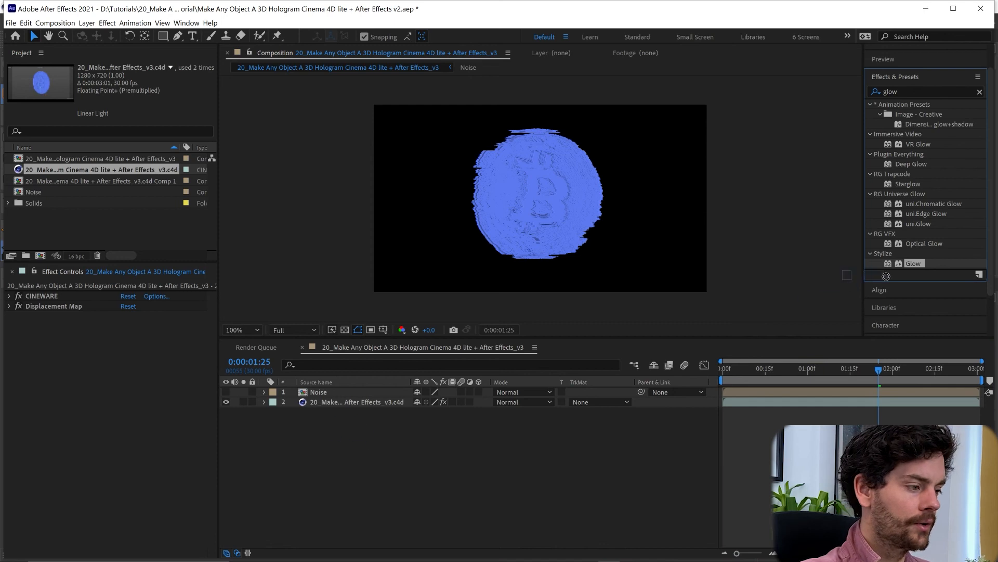
click(327, 402)
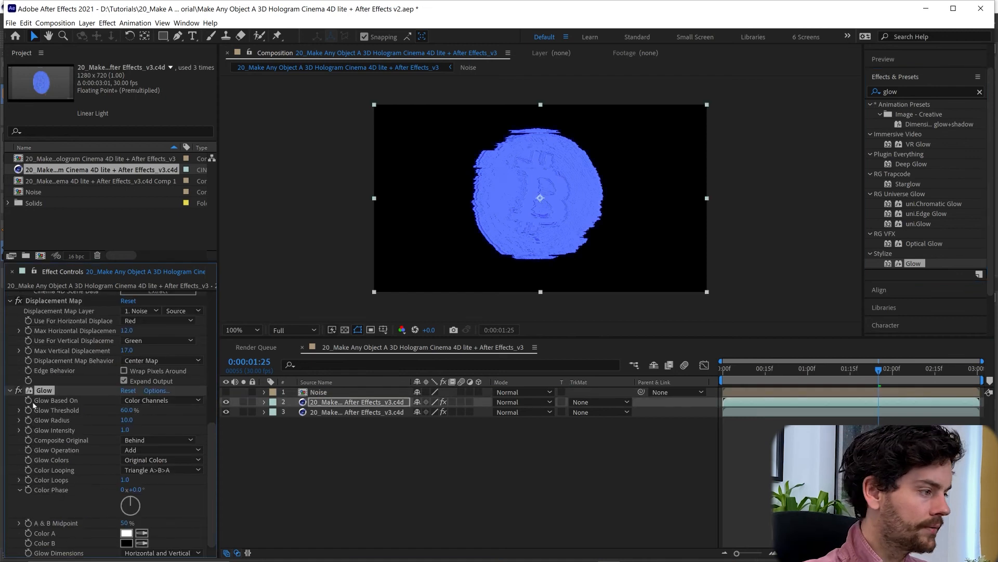
click(18, 410)
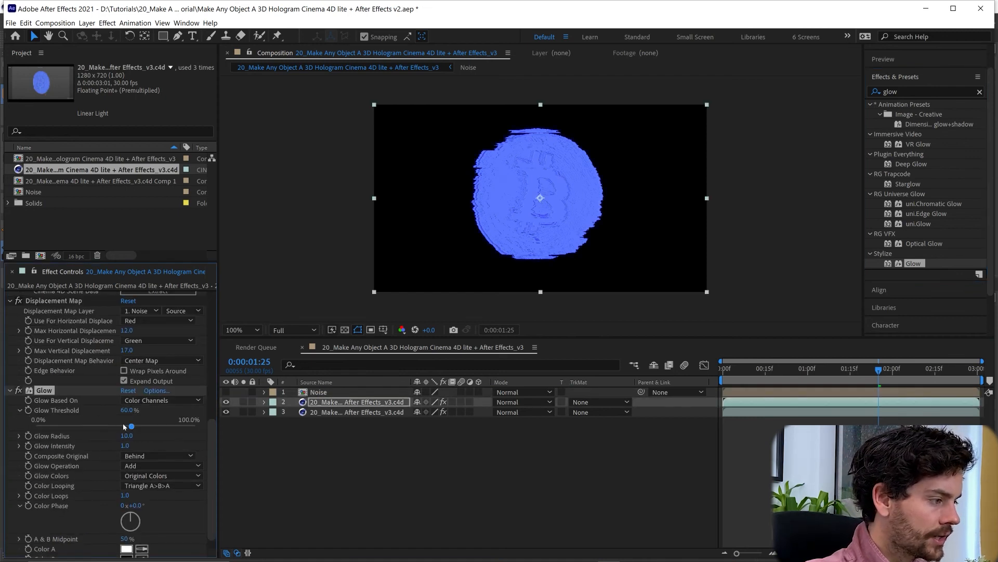
drag(131, 424, 108, 425)
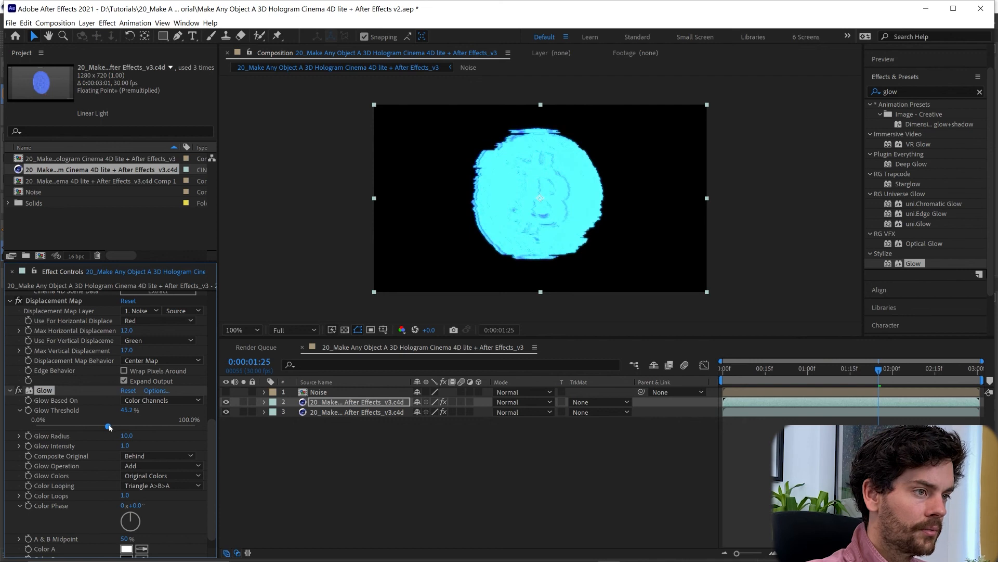
drag(108, 426, 111, 425)
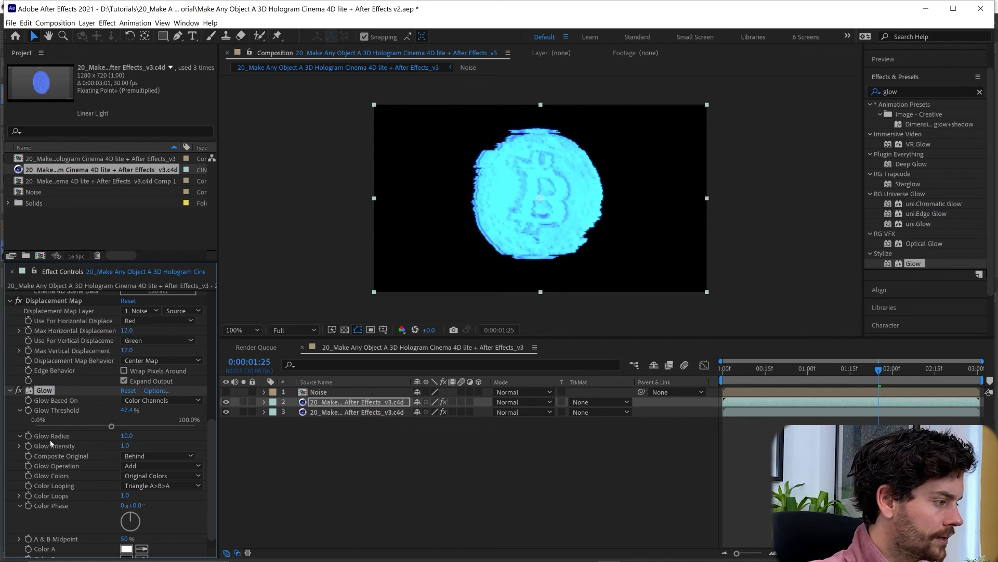
- Set glow radius ~73 and intensity ~0.6, and render the base coin at Current quality
drag(111, 425, 167, 452)
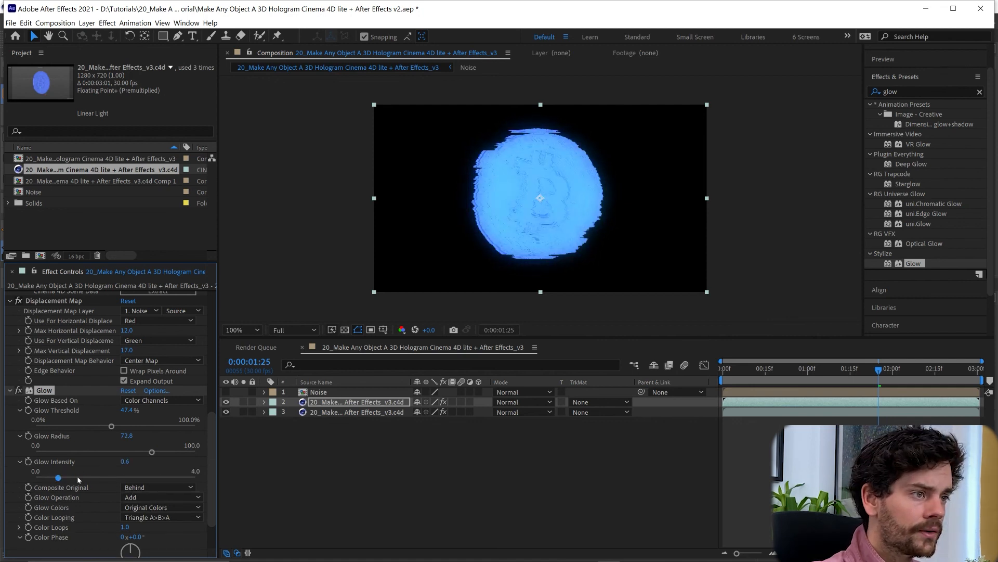
drag(57, 479, 64, 478)
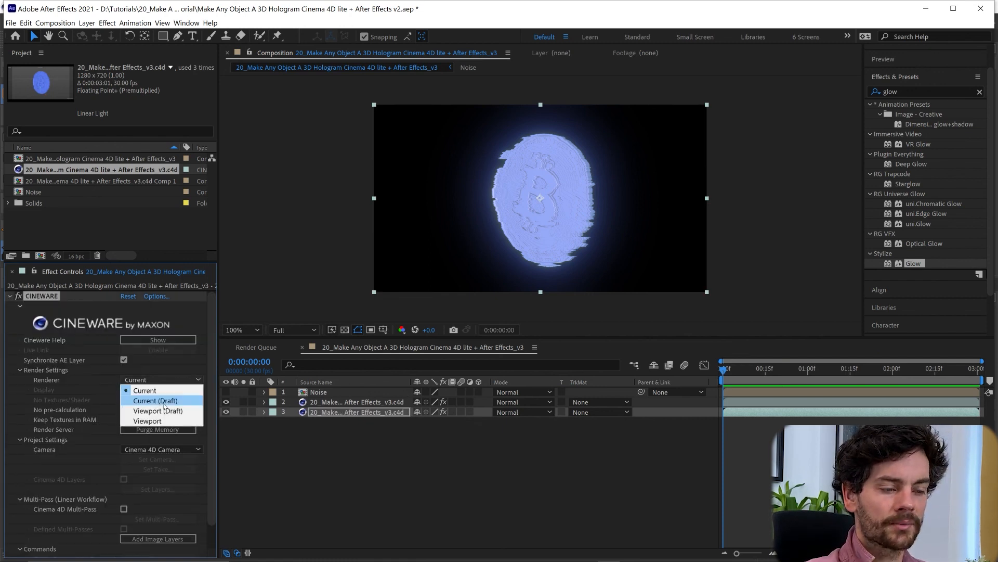
click(155, 399)
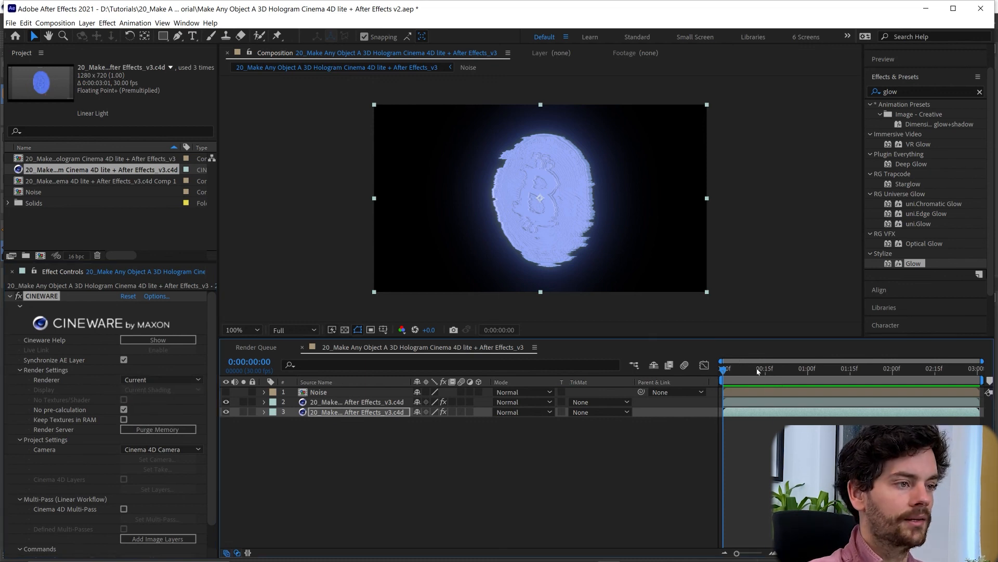